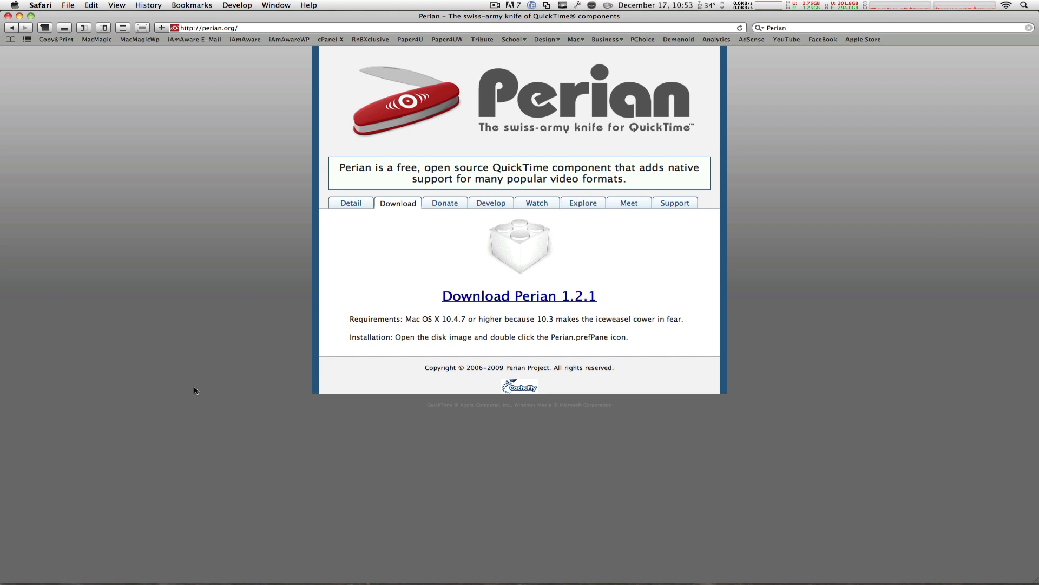
{"action": "mouse_move", "coordinate": [483, 313]}
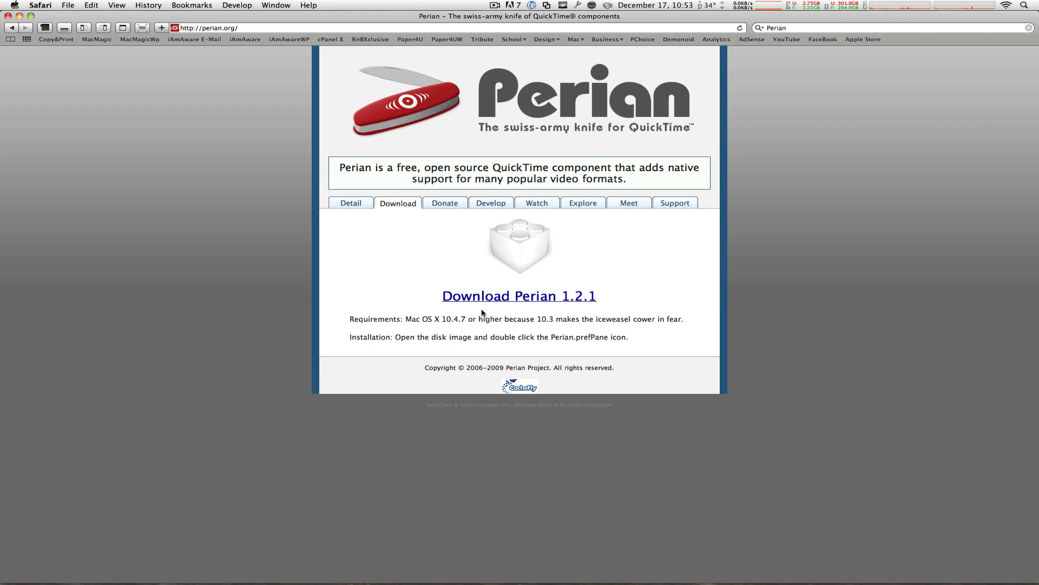
Step: Download Perian 1.2.1 from perian.org and let its disk image mount
{"action": "left_click", "coordinate": [518, 296]}
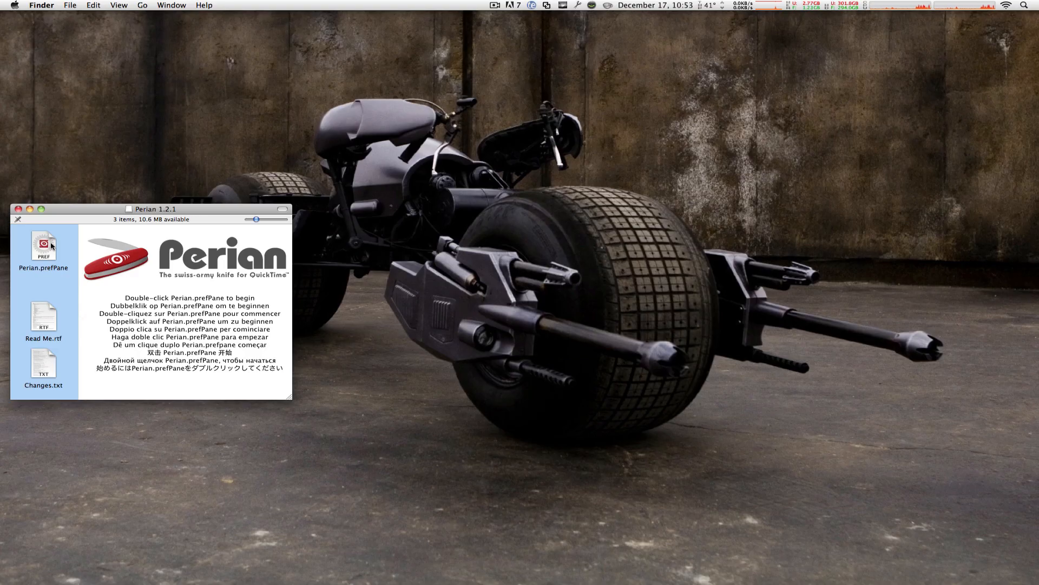
Step: Install Perian.prefPane from the disk image, opening its pane showing version 1.2.1
{"action": "double_click", "coordinate": [43, 248]}
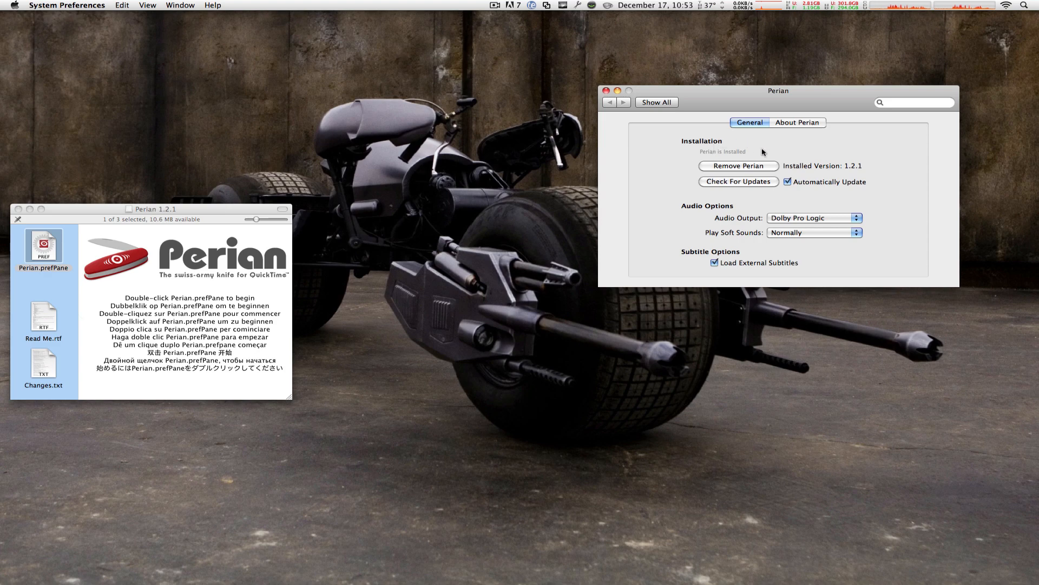
{"action": "mouse_move", "coordinate": [771, 142]}
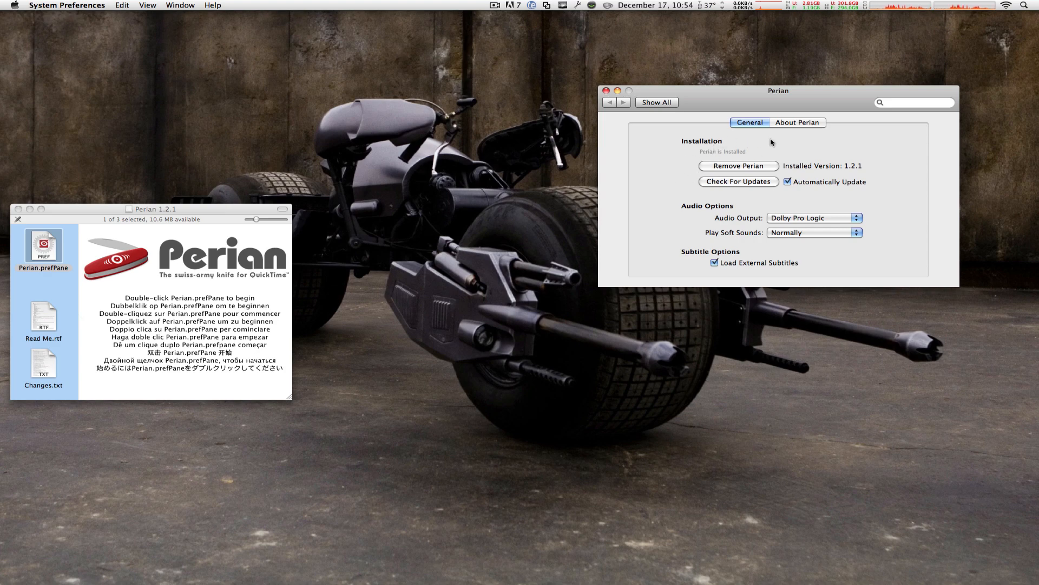